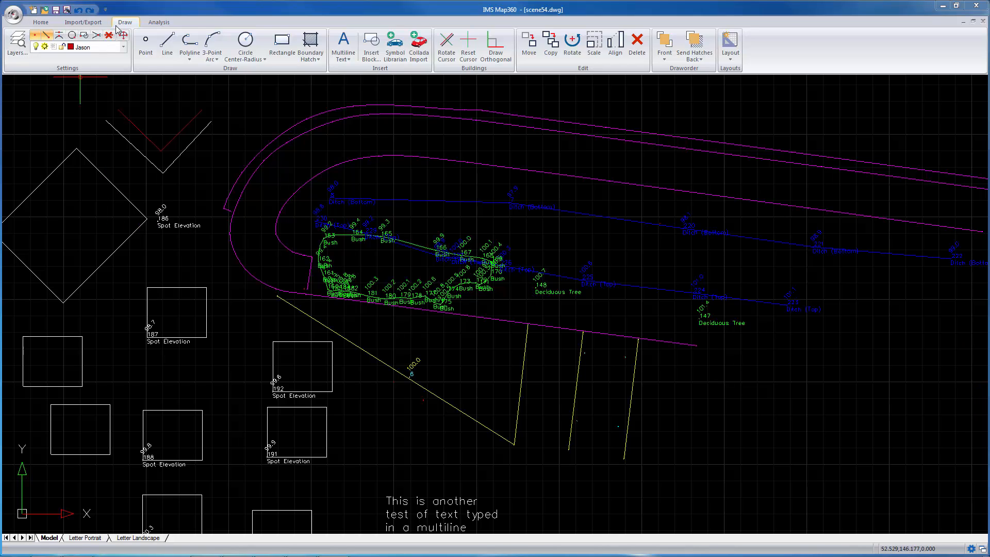
mouse_move(145, 42)
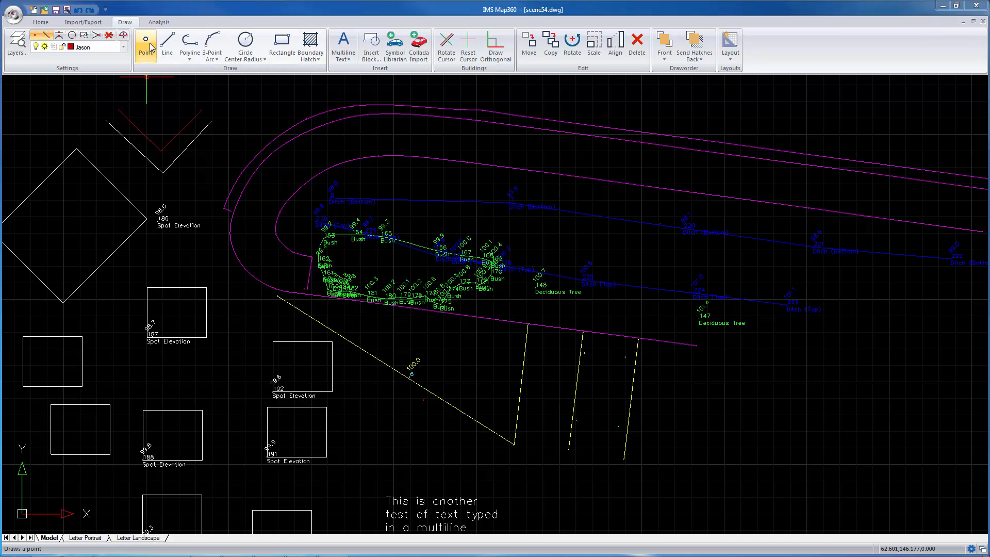
Step: Start the Point command on the Draw tab near the red V and Spot Elevation 186
left_click(146, 46)
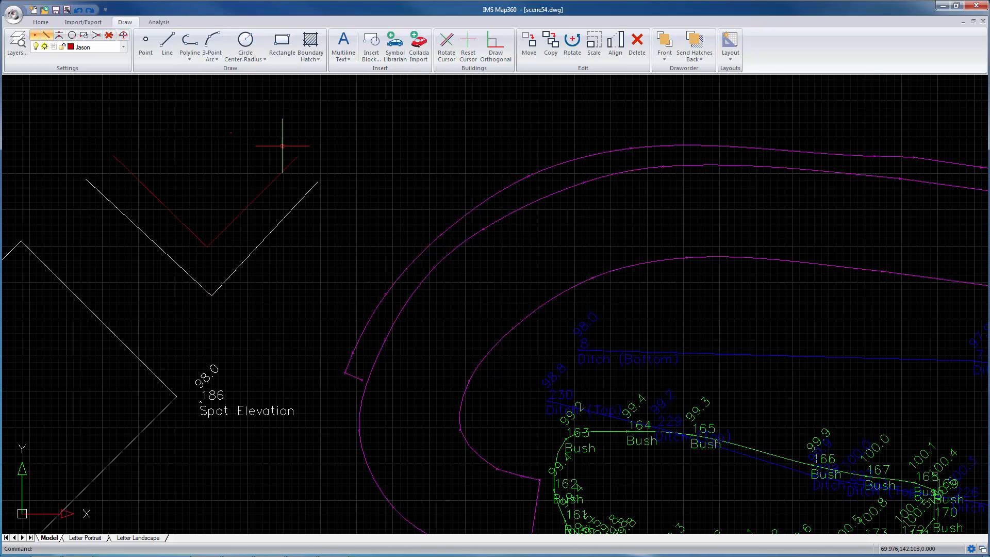
left_click(146, 41)
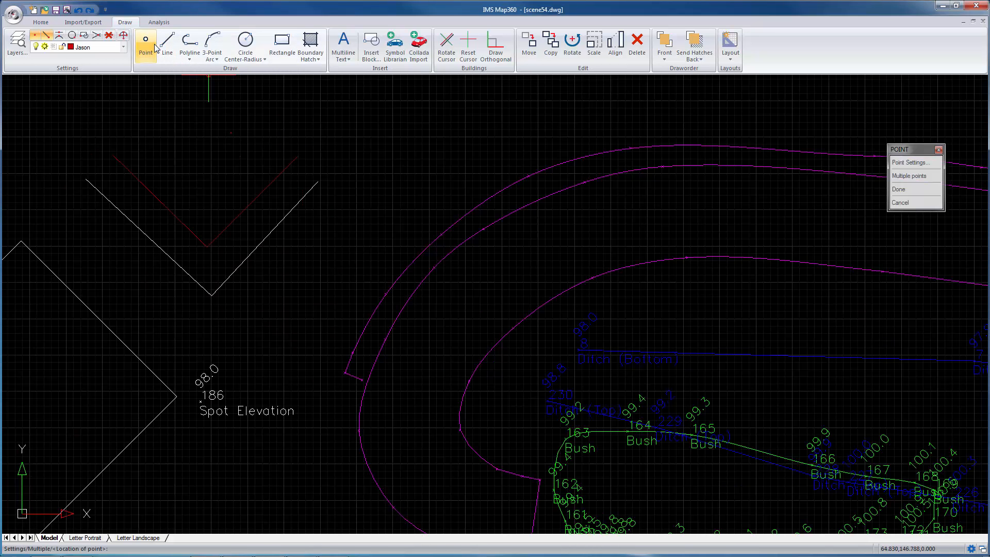
mouse_move(107, 423)
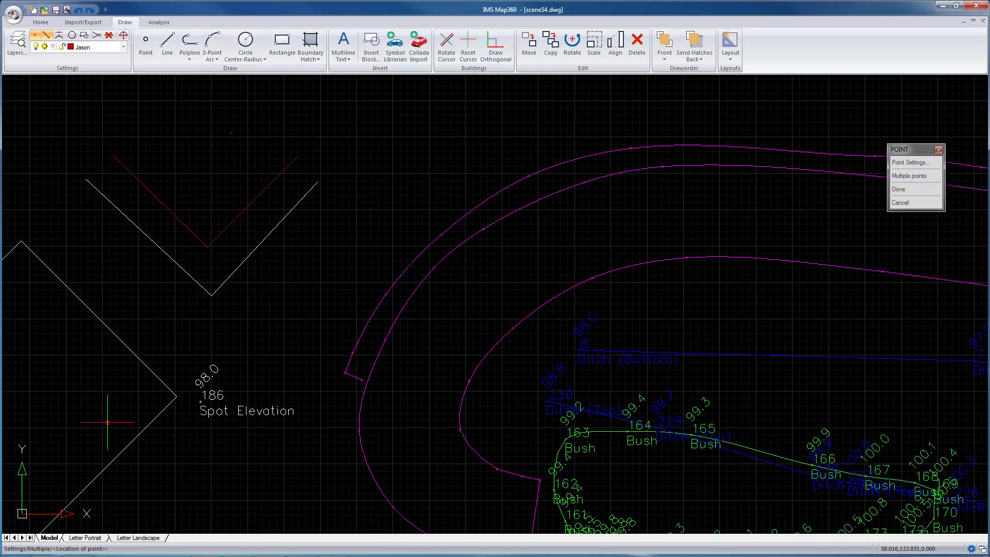
mouse_move(134, 524)
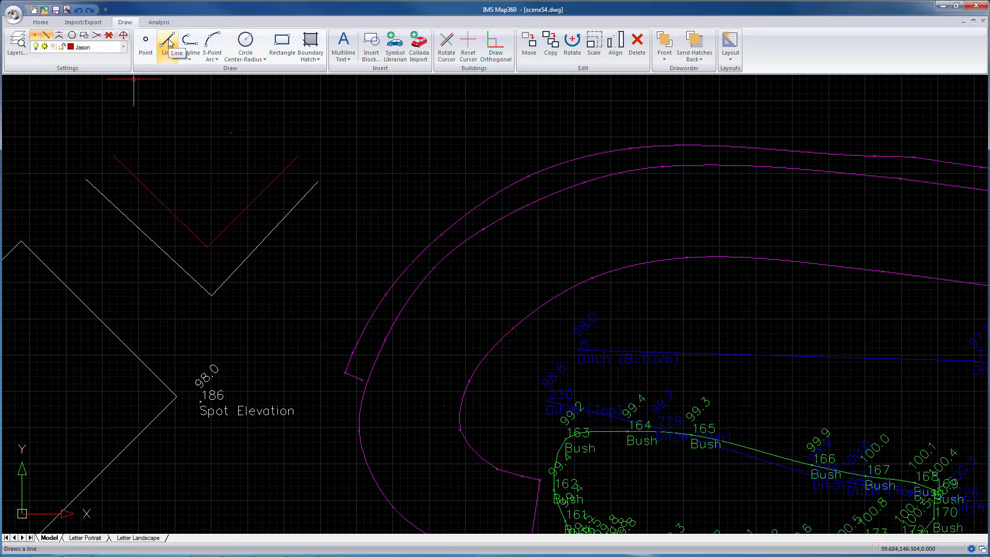
Step: Draw a red multi-segment line from above the red V through three corners, ending near Spot Elevation 186
left_click(167, 42)
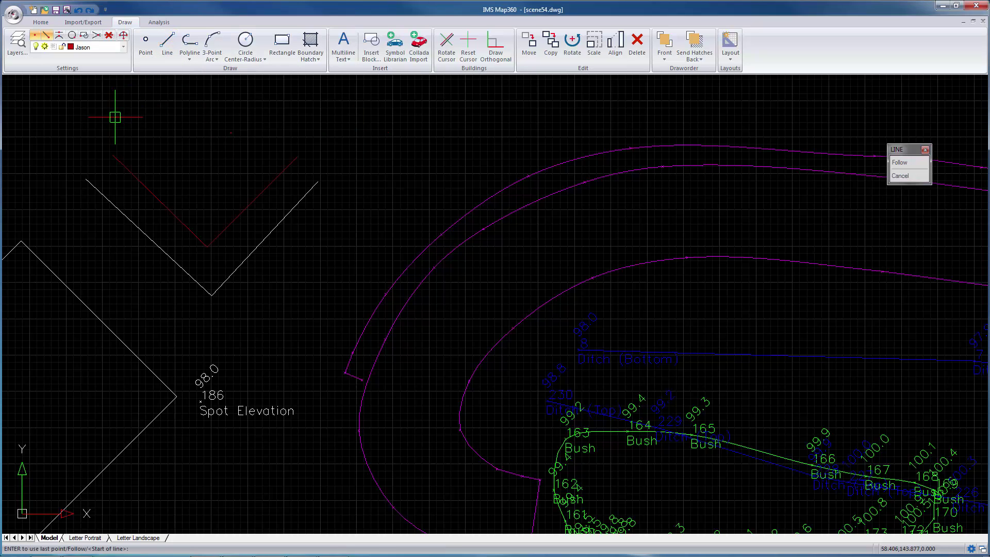
left_click(257, 111)
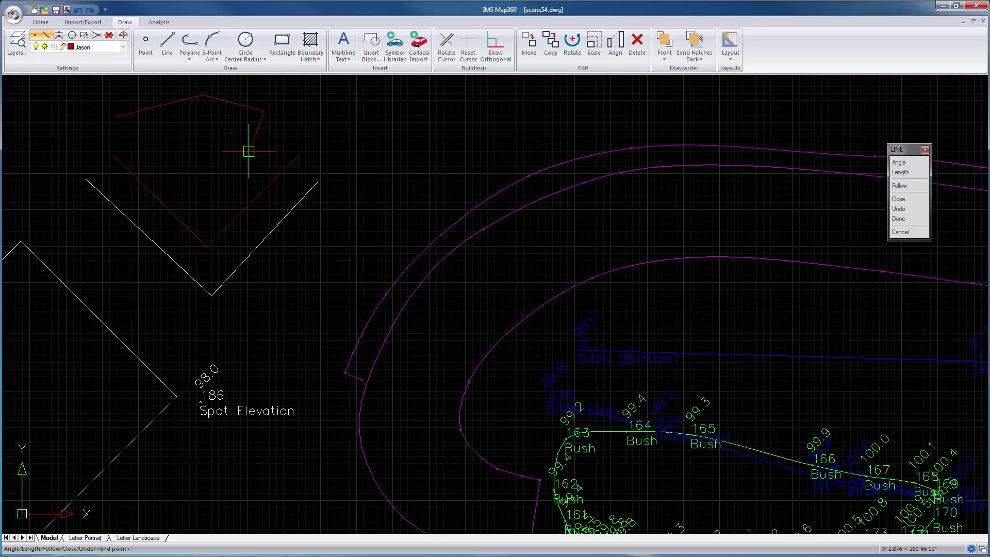
left_click(317, 174)
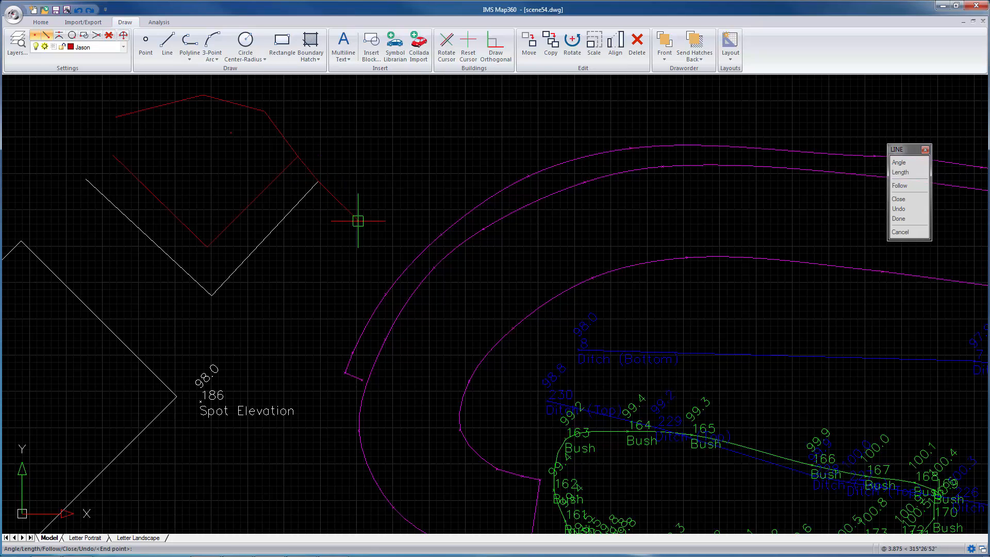
left_click(194, 412)
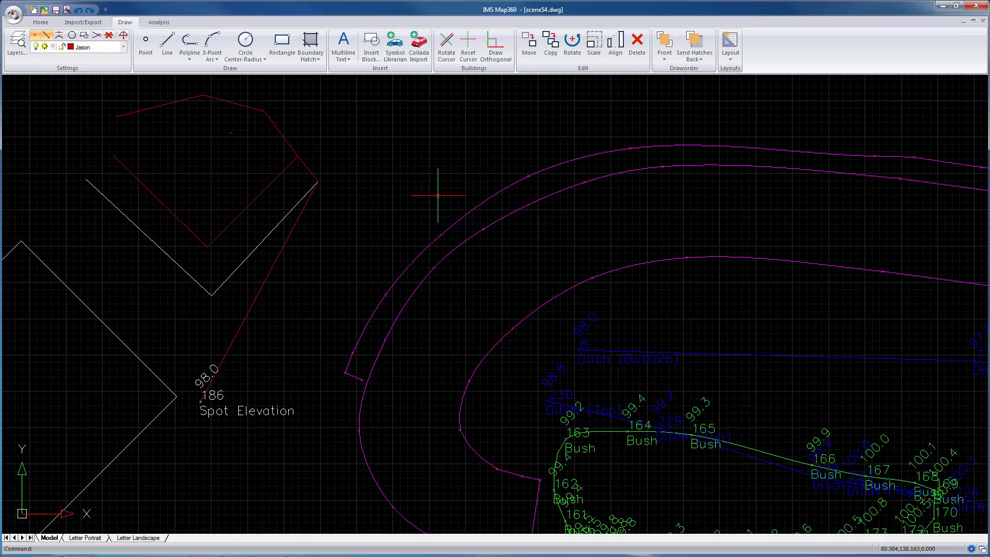
mouse_move(455, 136)
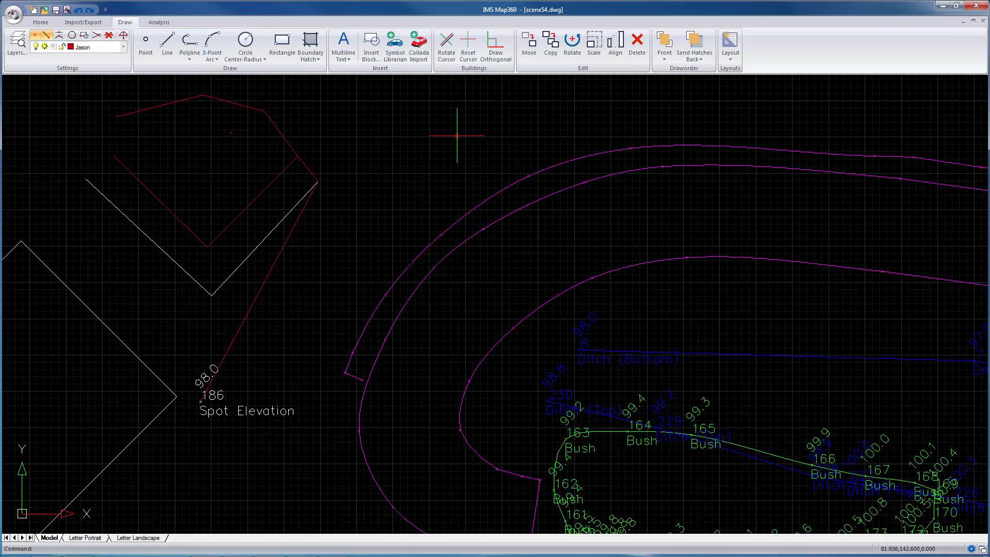
left_click(189, 42)
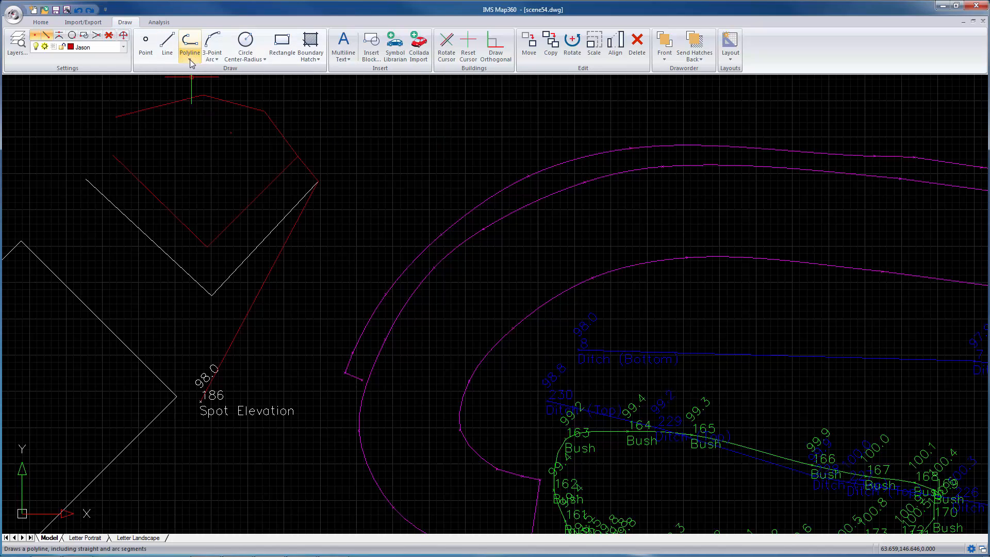
Step: Open the Polyline list offering polyline, spline and 3D variants
left_click(189, 60)
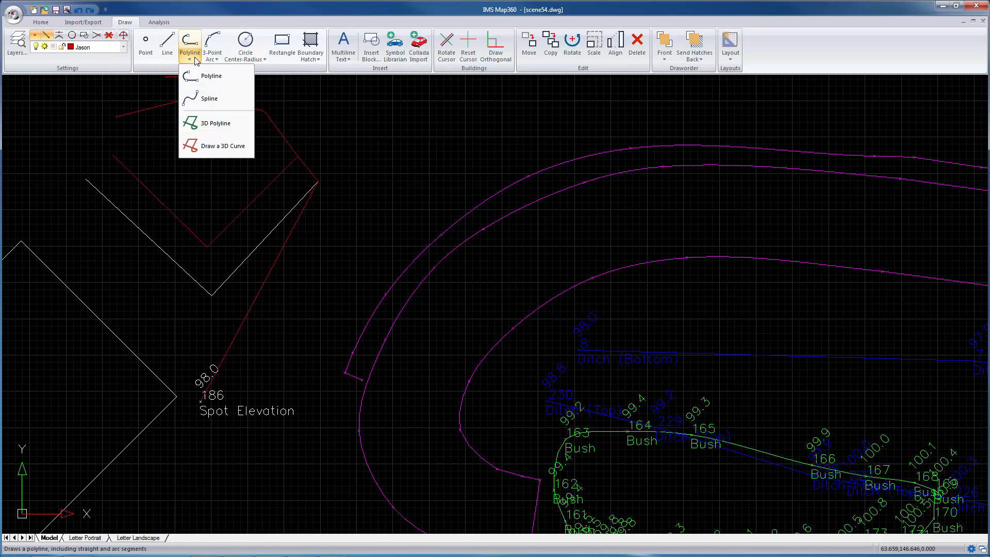
mouse_move(211, 77)
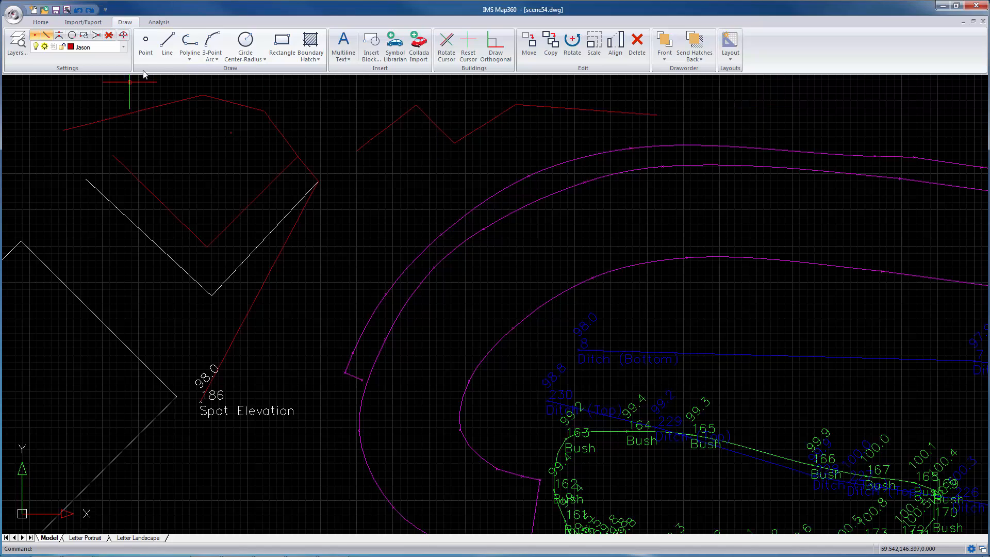
Step: Draw a smooth red spline curving between the magenta road boundary lines and finish it
left_click(190, 44)
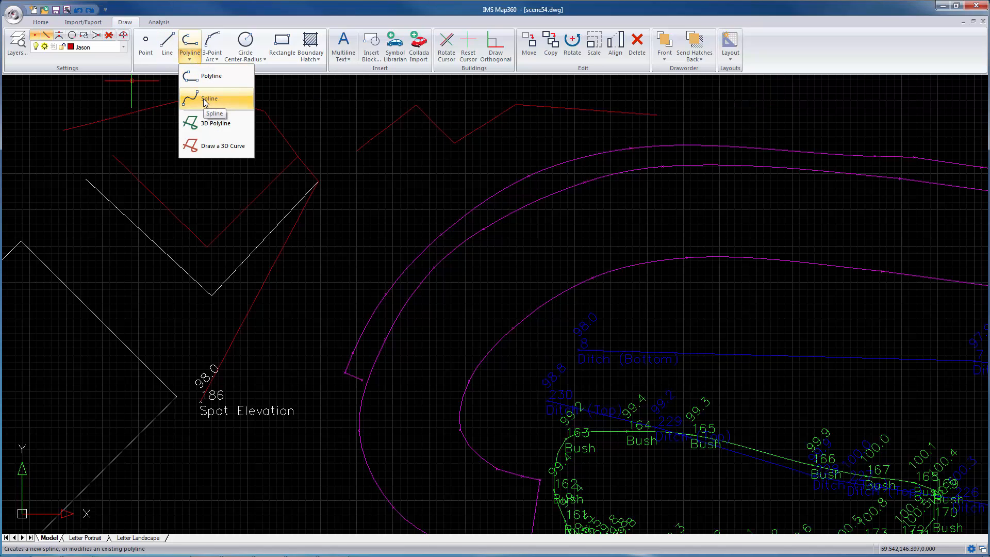
left_click(208, 99)
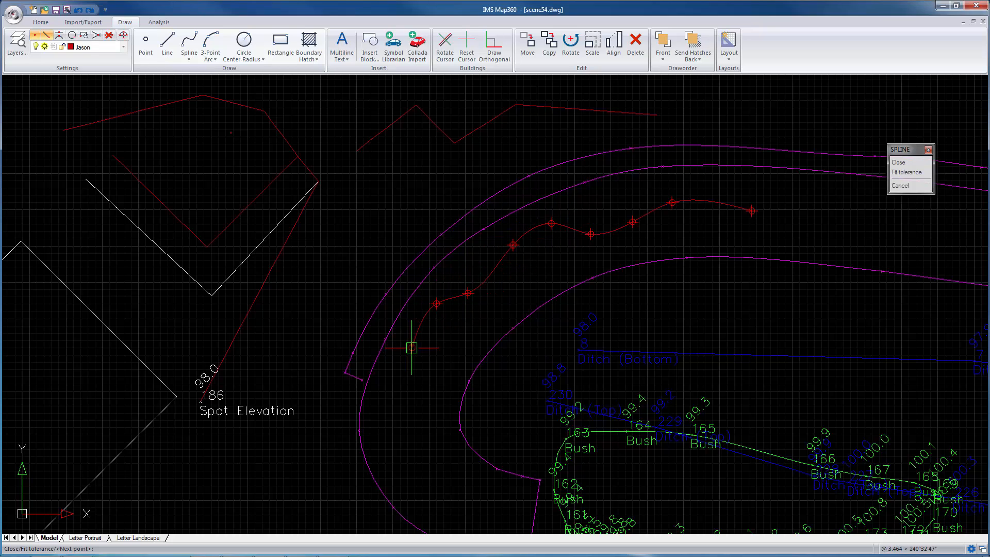
left_click(425, 400)
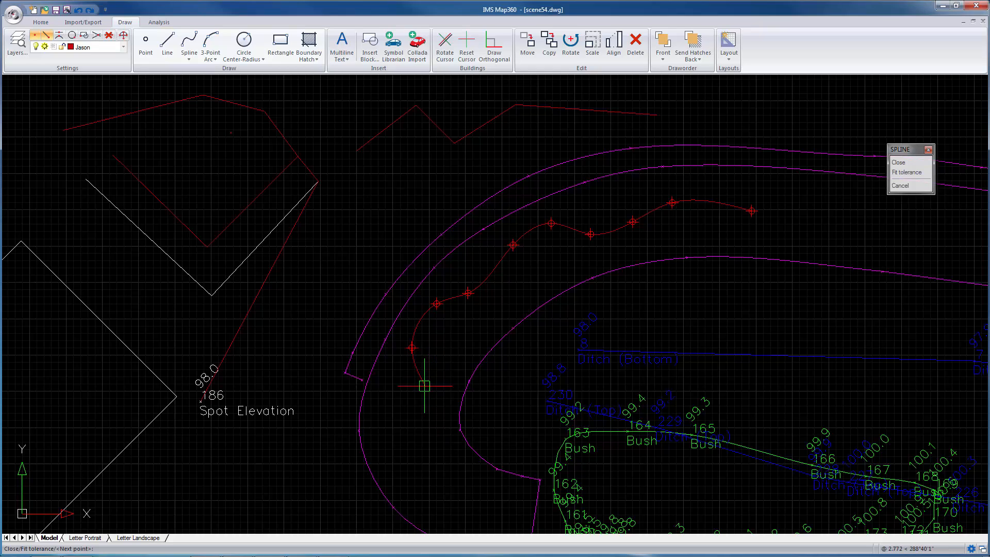
mouse_move(433, 398)
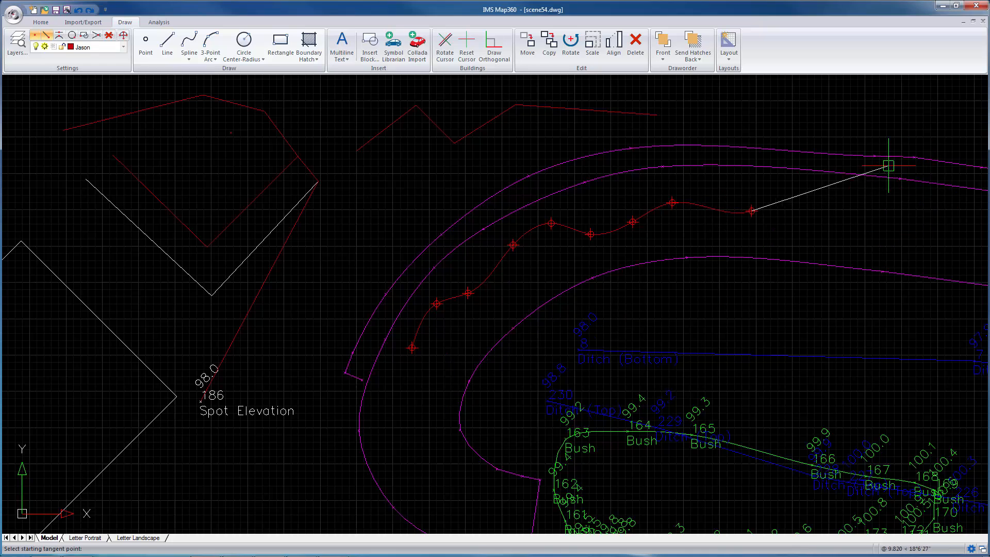
mouse_move(846, 240)
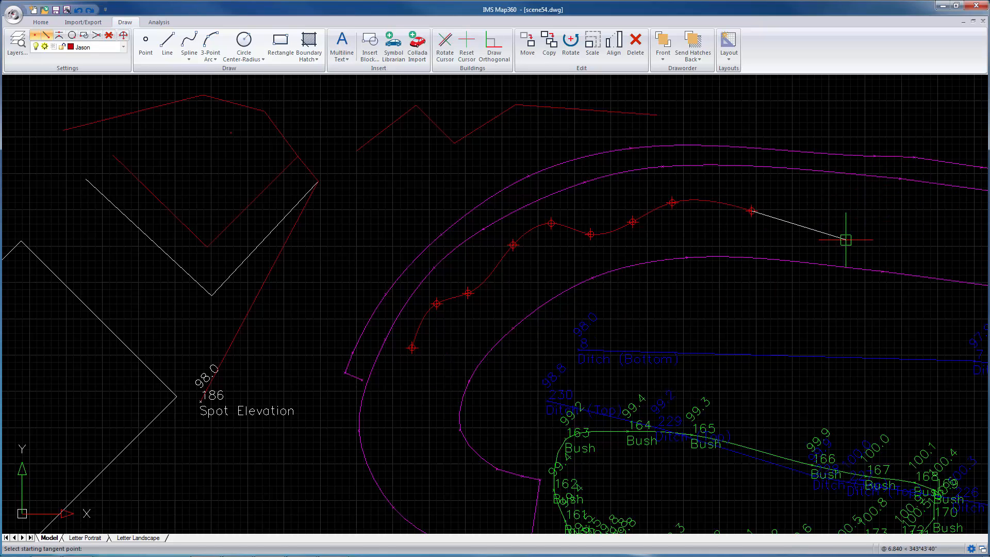
mouse_move(856, 212)
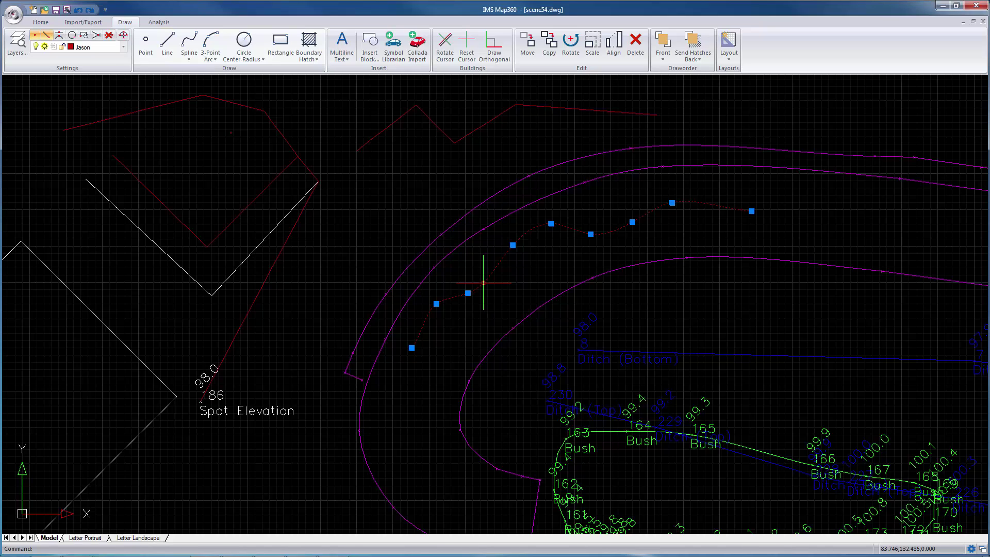
left_click(188, 42)
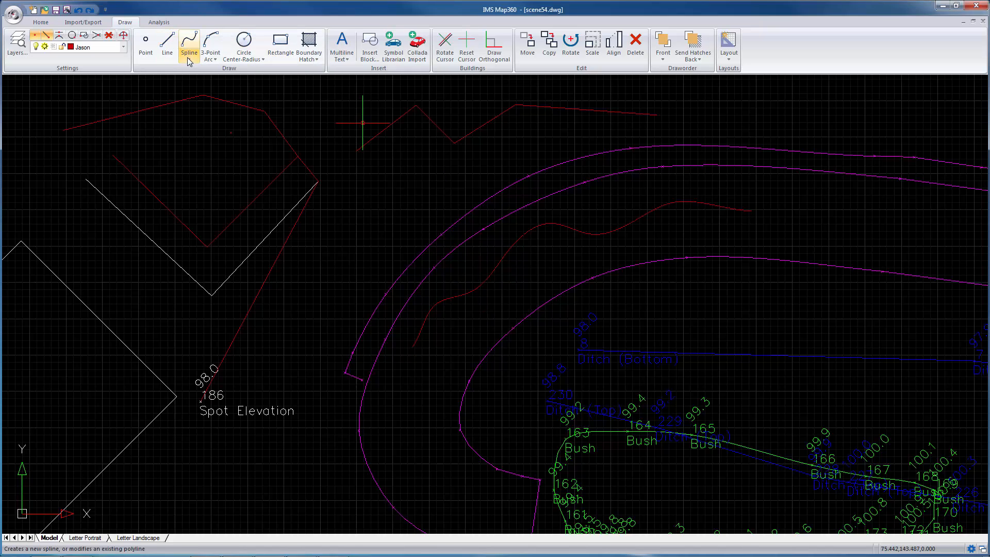
Step: Switch to 3D Polyline and draw a small red peaked line beneath the top zigzag
left_click(189, 43)
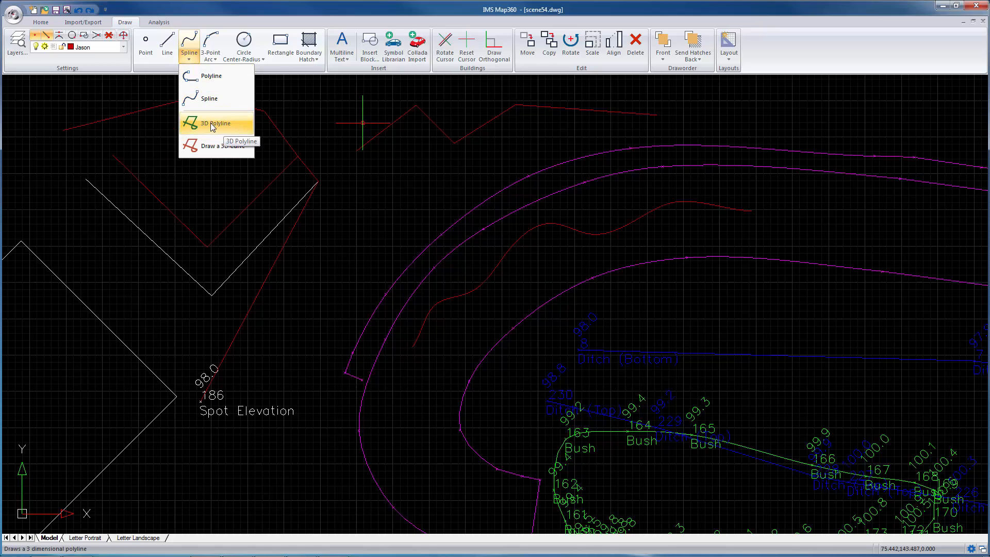
left_click(216, 123)
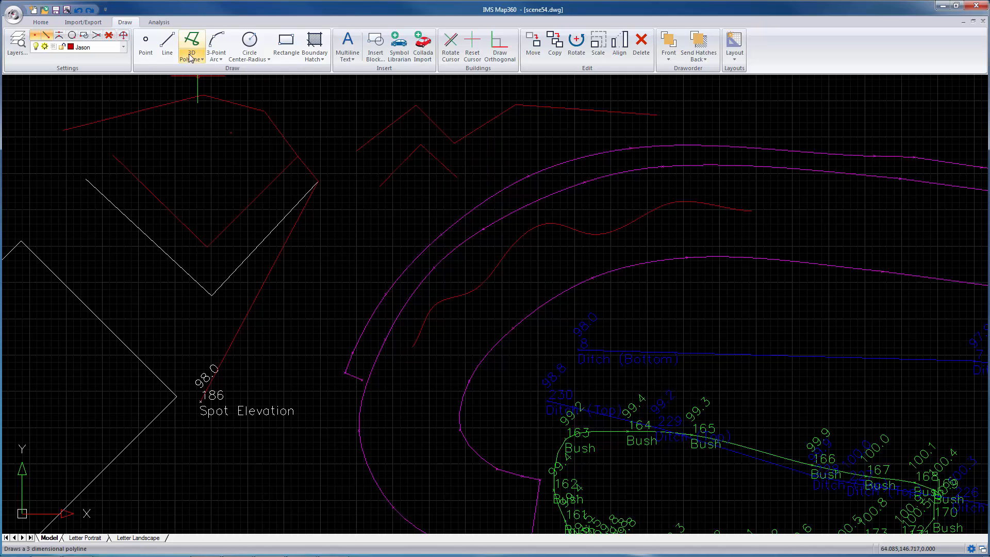
Step: Start Draw a 3D Curve, return to the wider site view, and place the curve's first point
left_click(190, 45)
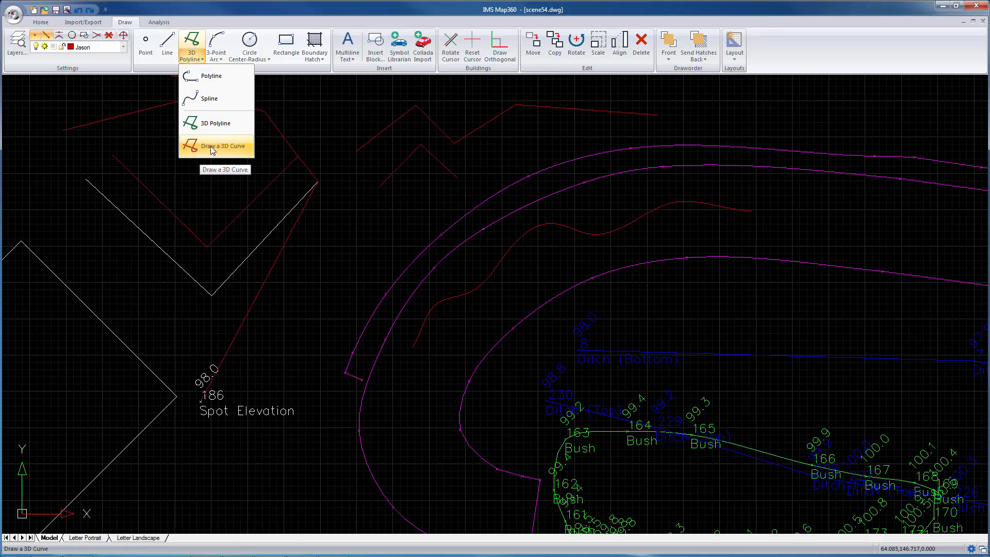
mouse_move(198, 152)
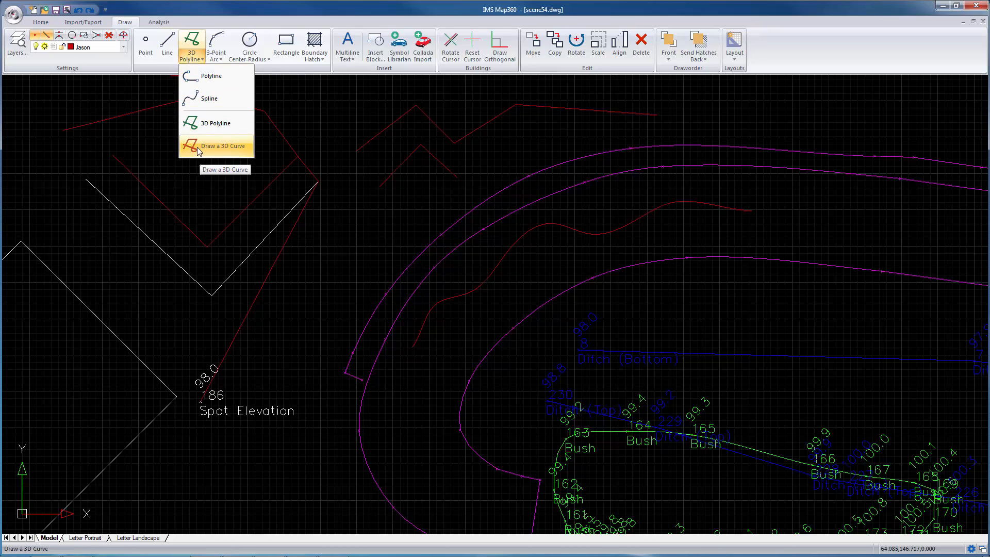
left_click(216, 146)
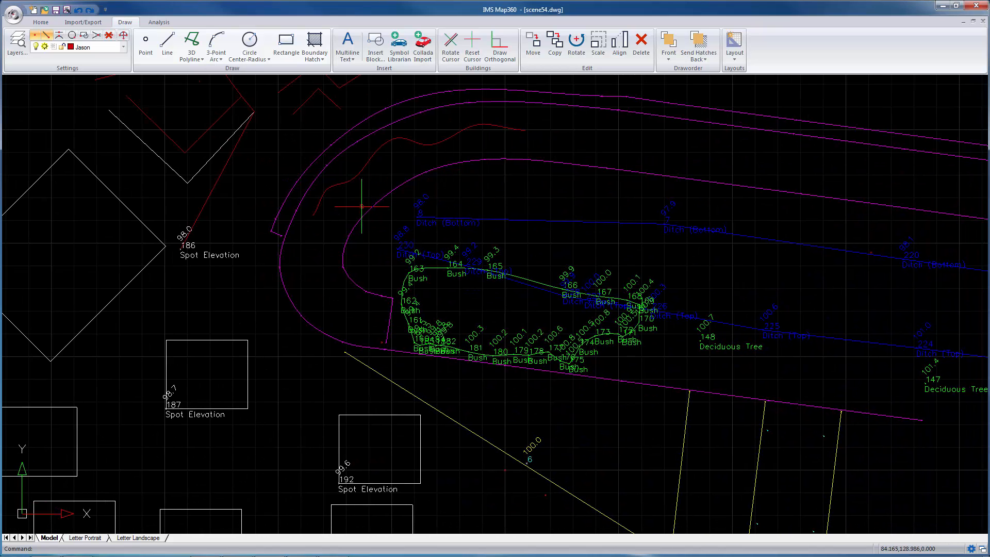
mouse_move(341, 254)
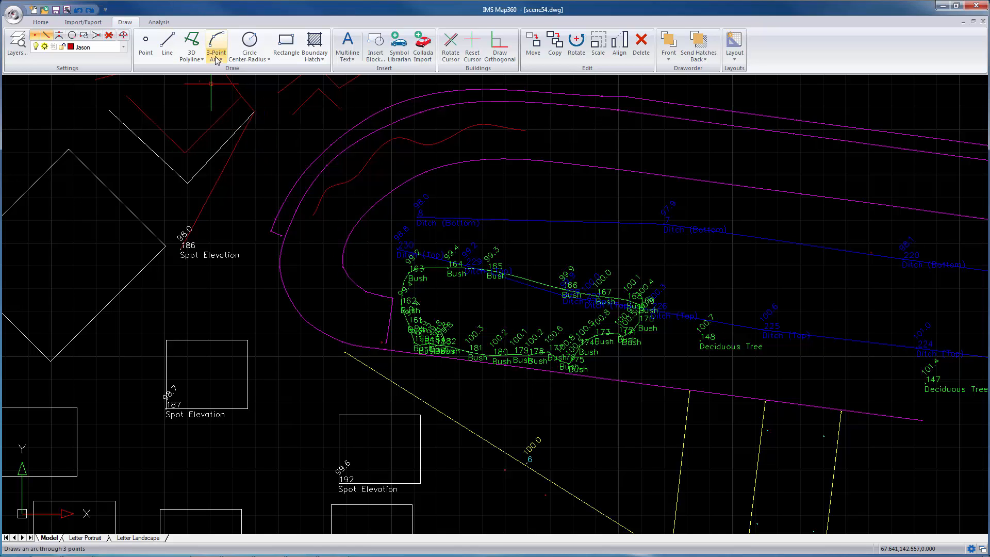
left_click(192, 47)
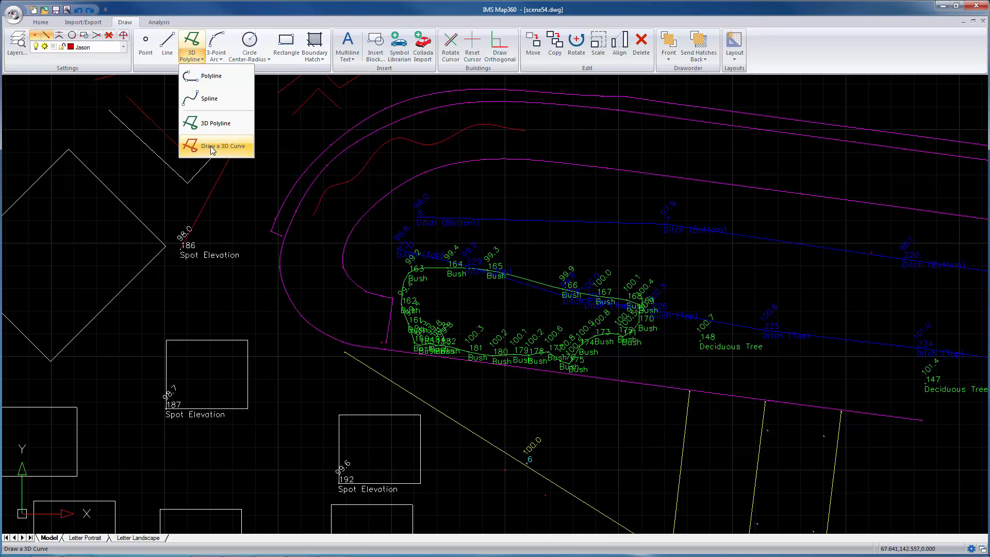
left_click(215, 146)
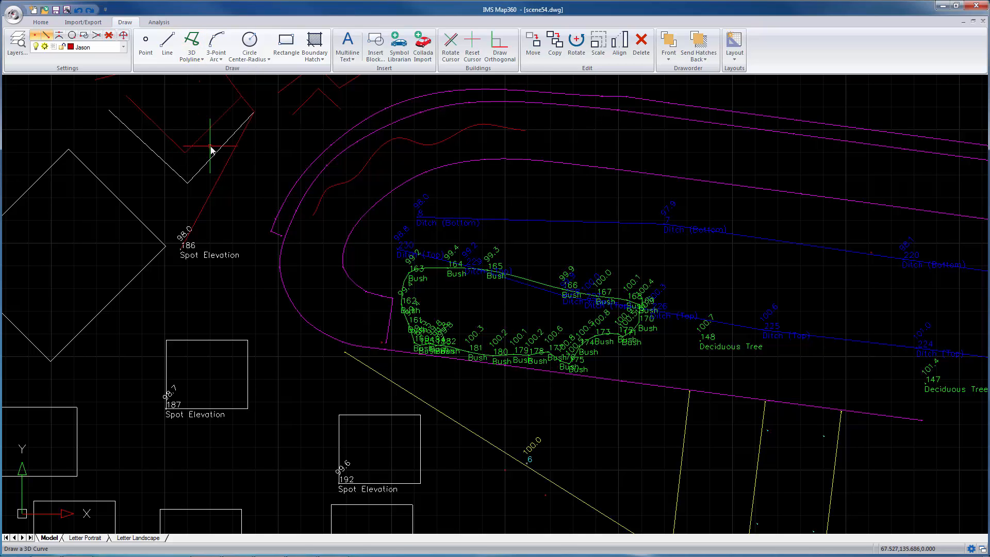
left_click(214, 46)
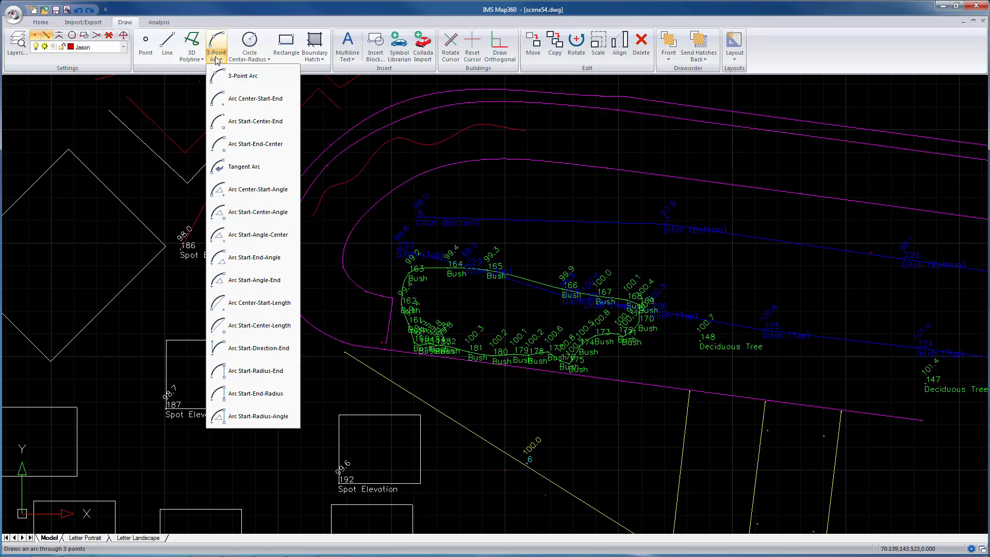
mouse_move(244, 75)
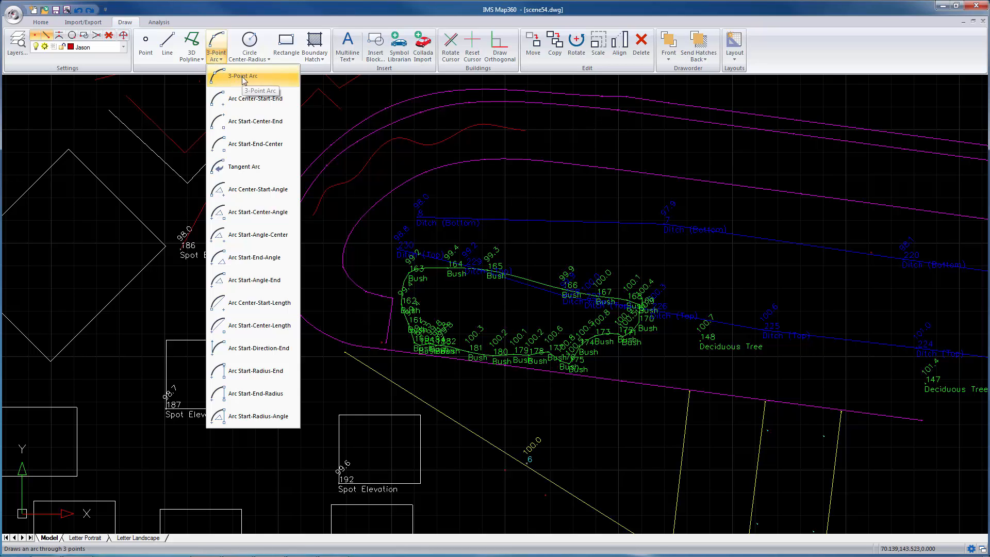
Step: Draw a red 3-point arc above the bend in the magenta road curves
left_click(241, 76)
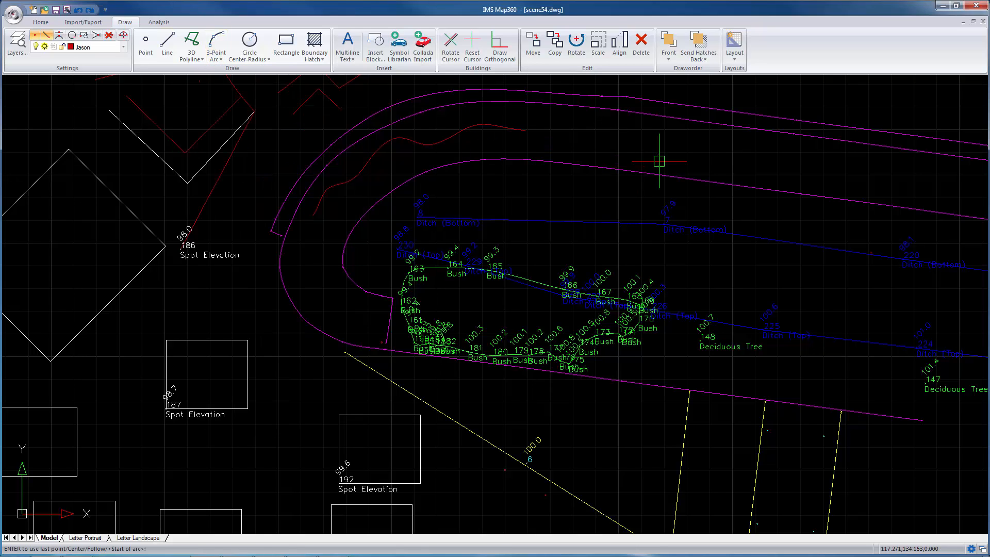
left_click(779, 223)
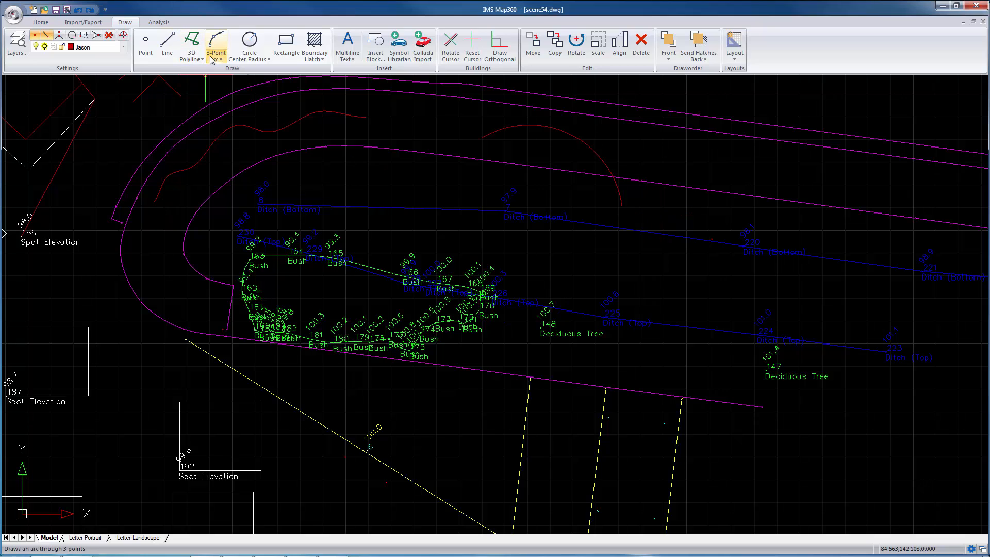
left_click(215, 60)
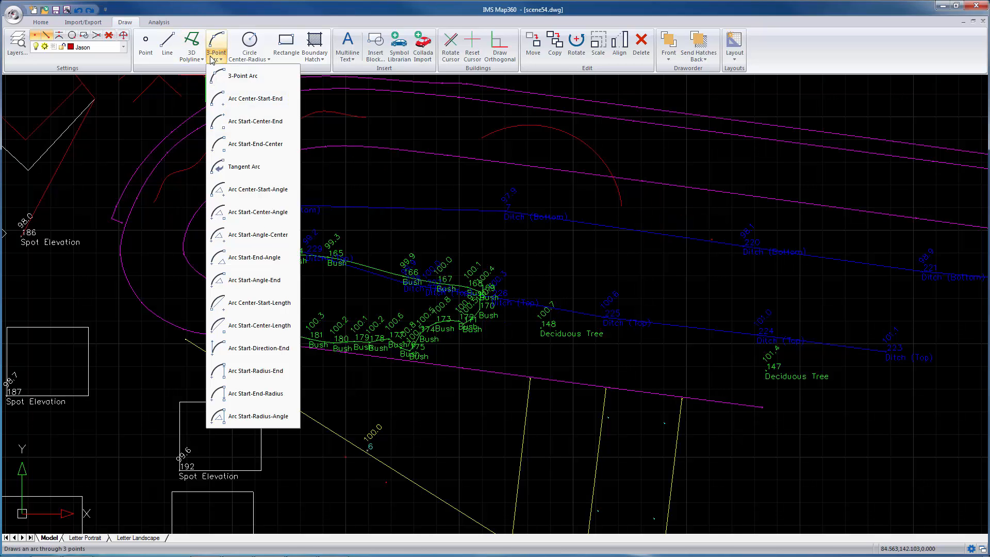
left_click(249, 47)
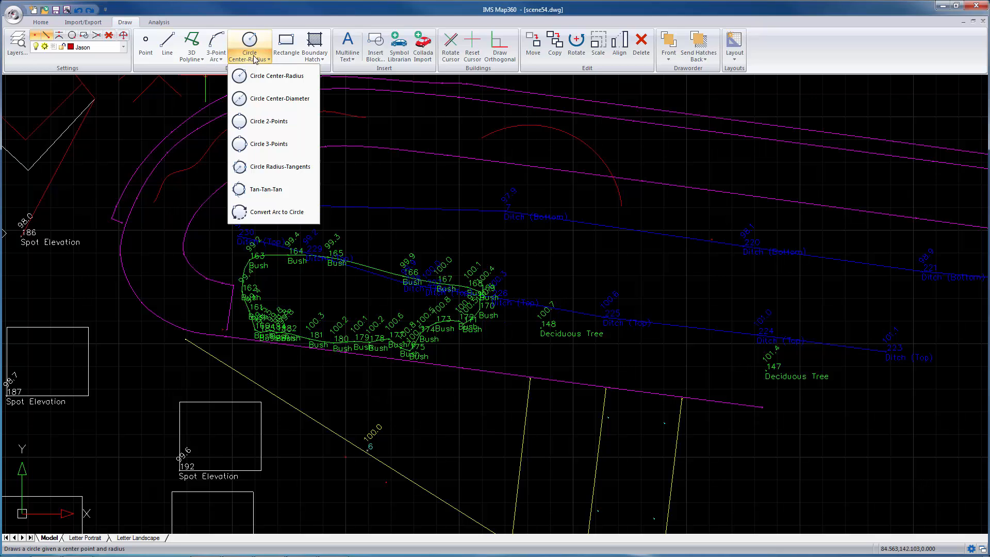
Step: Draw a red centre-radius circle of radius 5 near the upper road lines
left_click(268, 76)
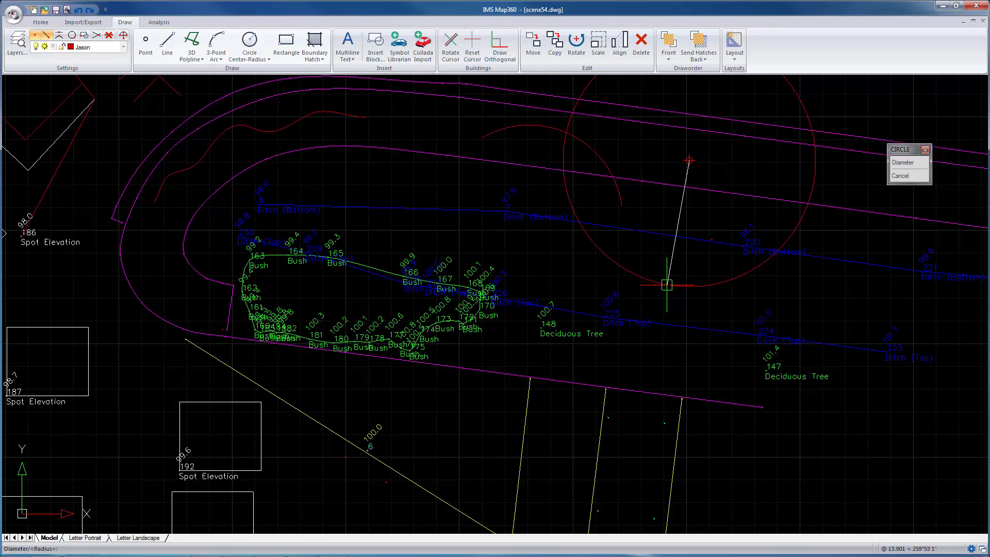
mouse_move(606, 280)
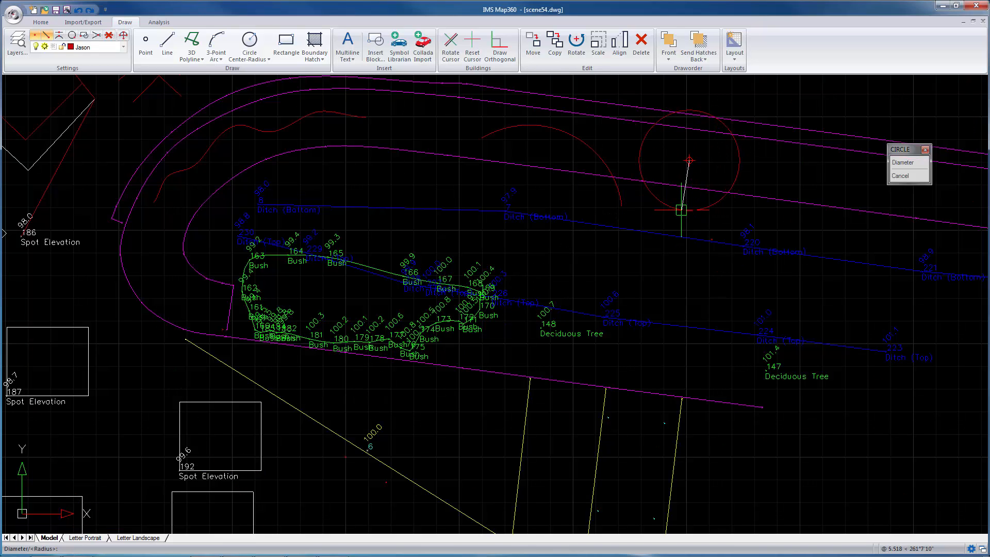
type("5")
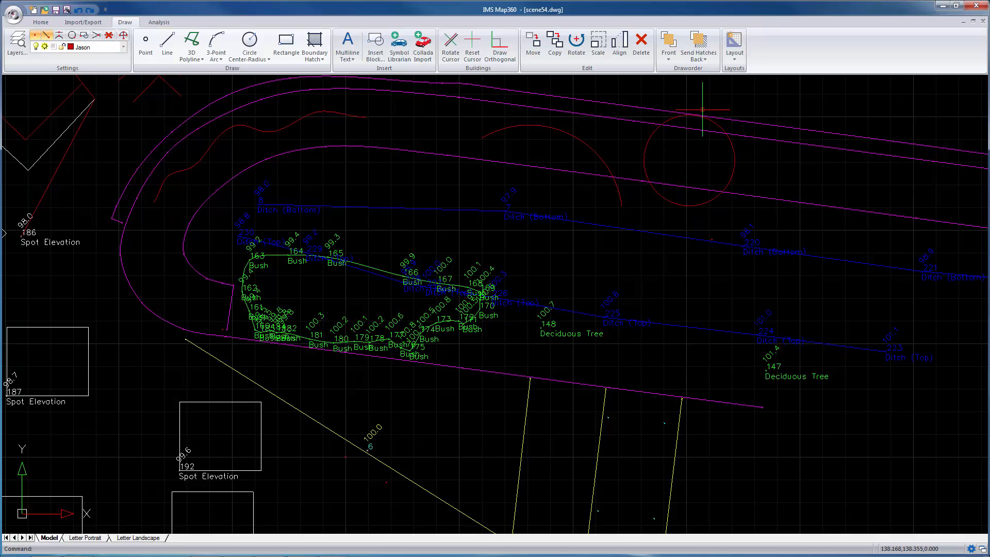
mouse_move(732, 148)
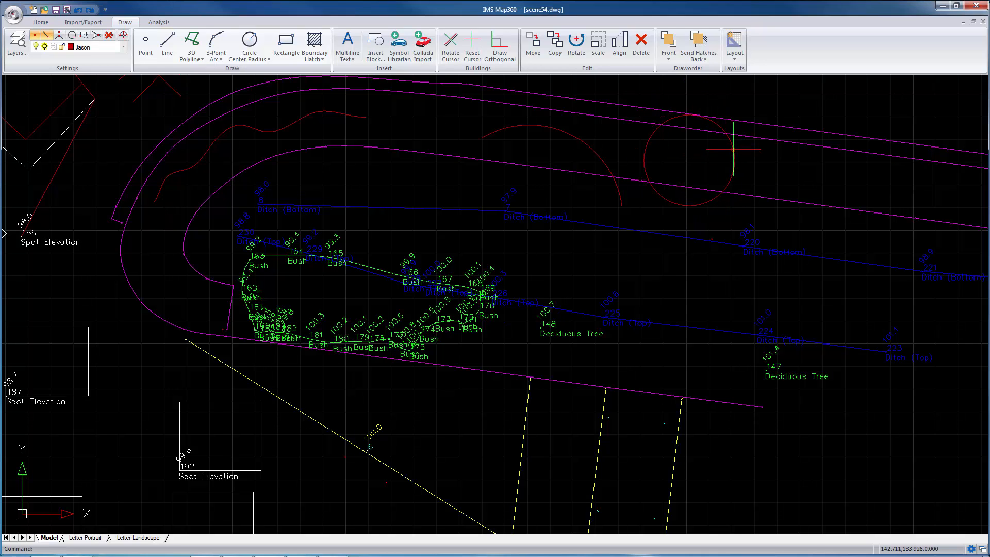
Step: Draw a red rectangle and a rotated diamond-shaped rectangle above the road
left_click(285, 43)
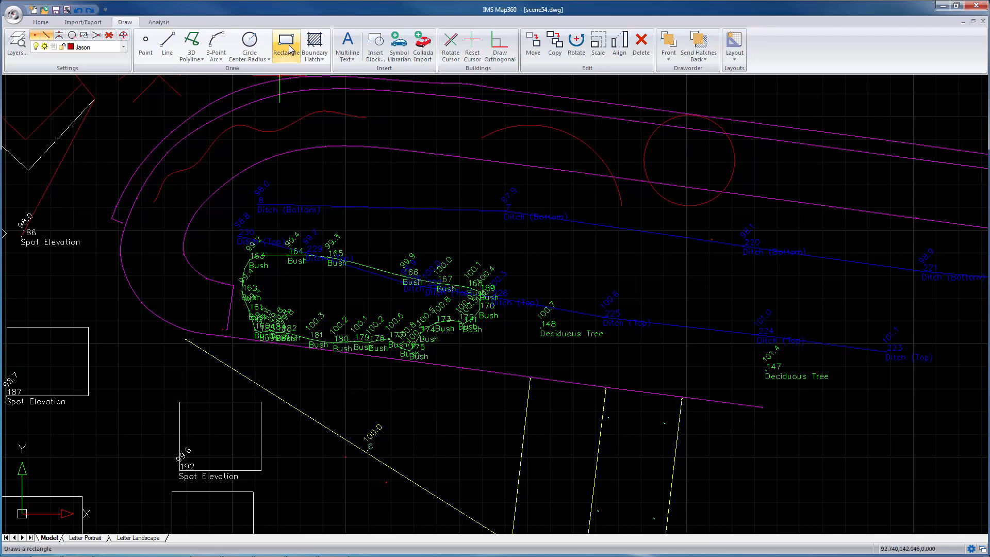
left_click(286, 40)
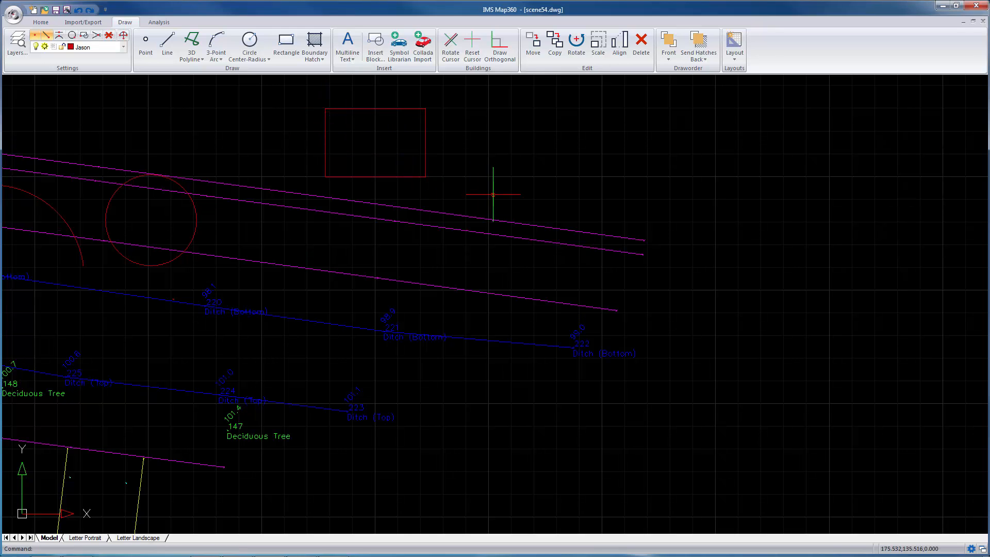
left_click(286, 42)
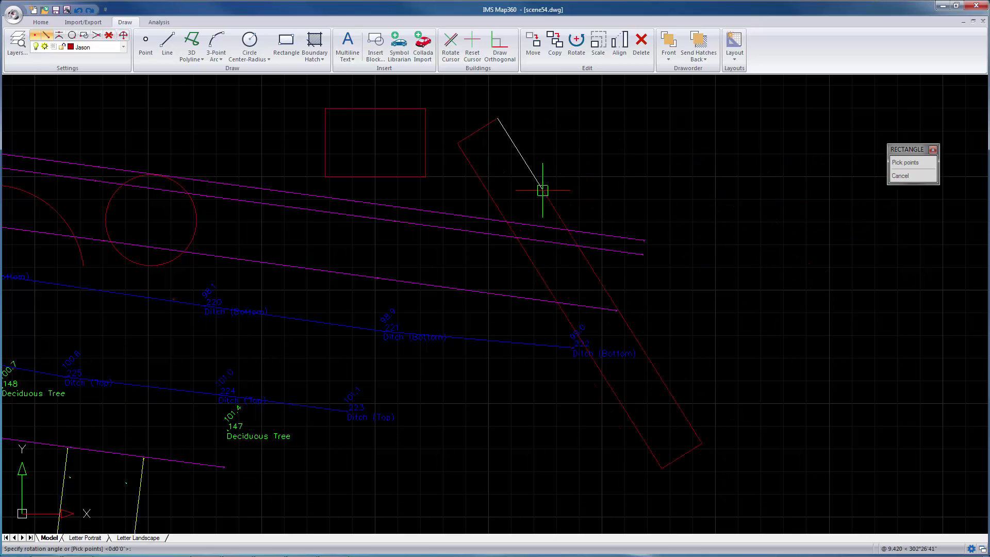
mouse_move(556, 180)
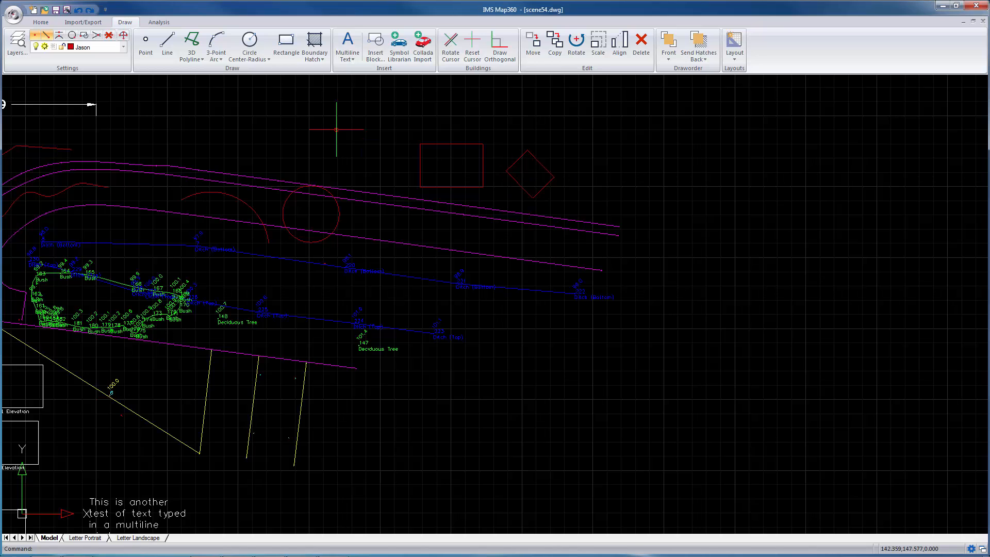
mouse_move(488, 232)
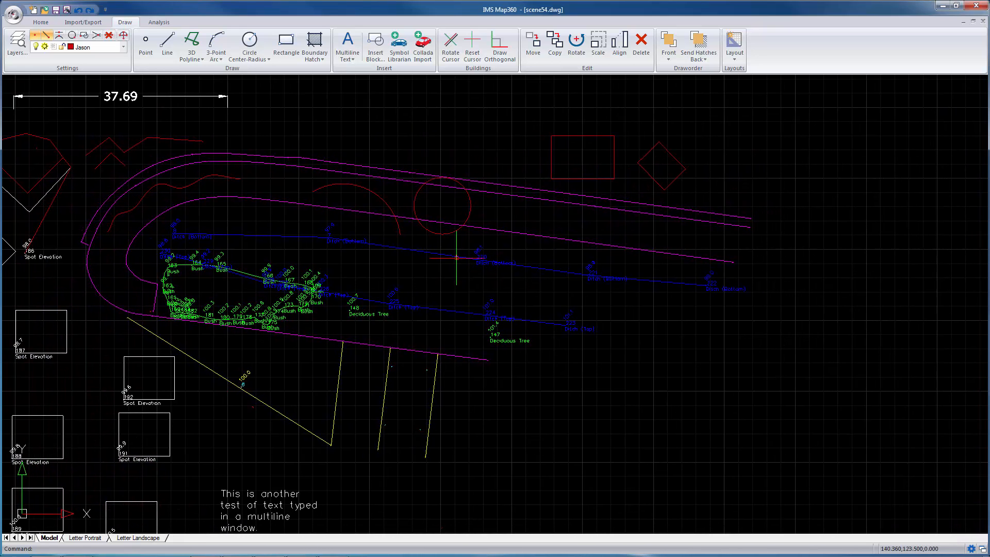
mouse_move(608, 159)
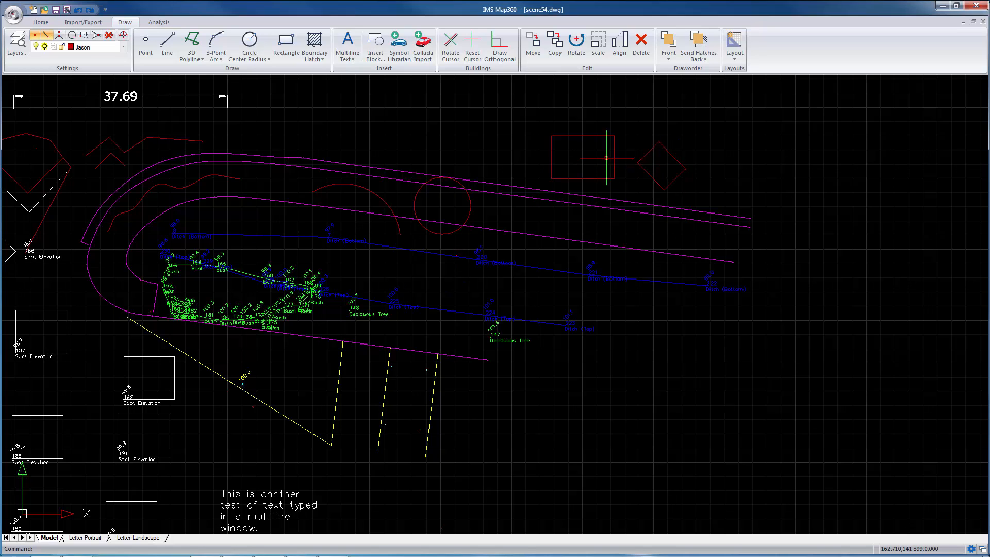
mouse_move(430, 124)
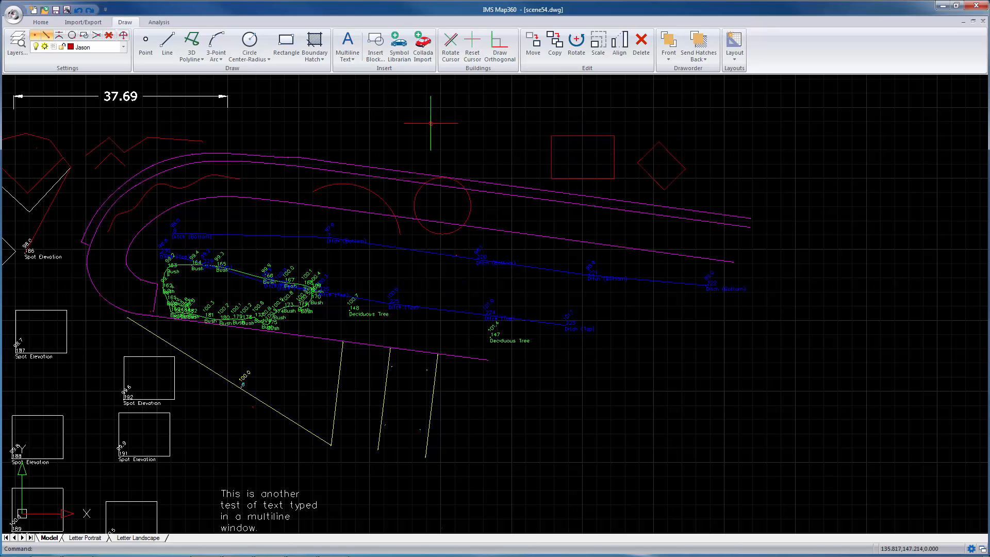
left_click(315, 43)
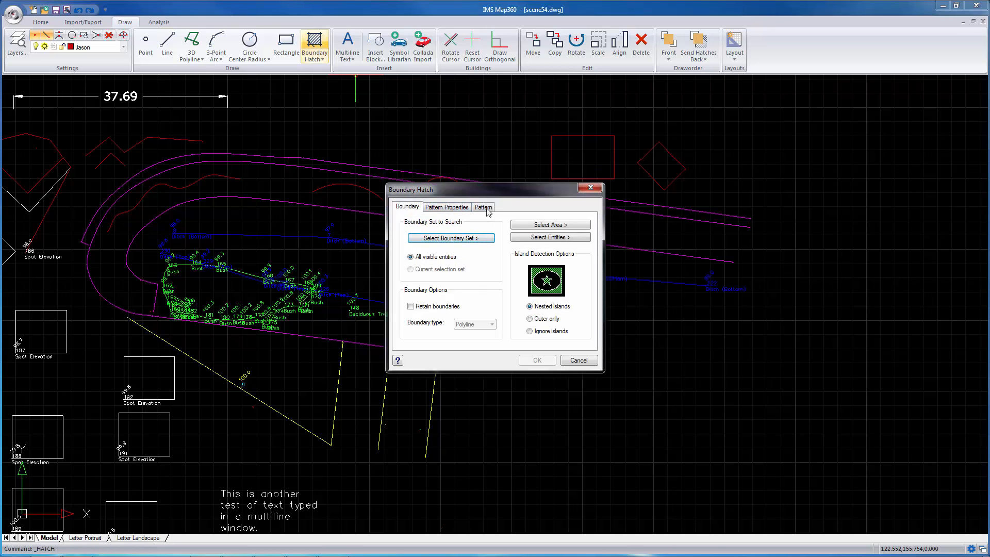
Step: Fill the red rectangle with a SOLID red hatch using Select Area in Boundary Hatch and confirm
left_click(482, 206)
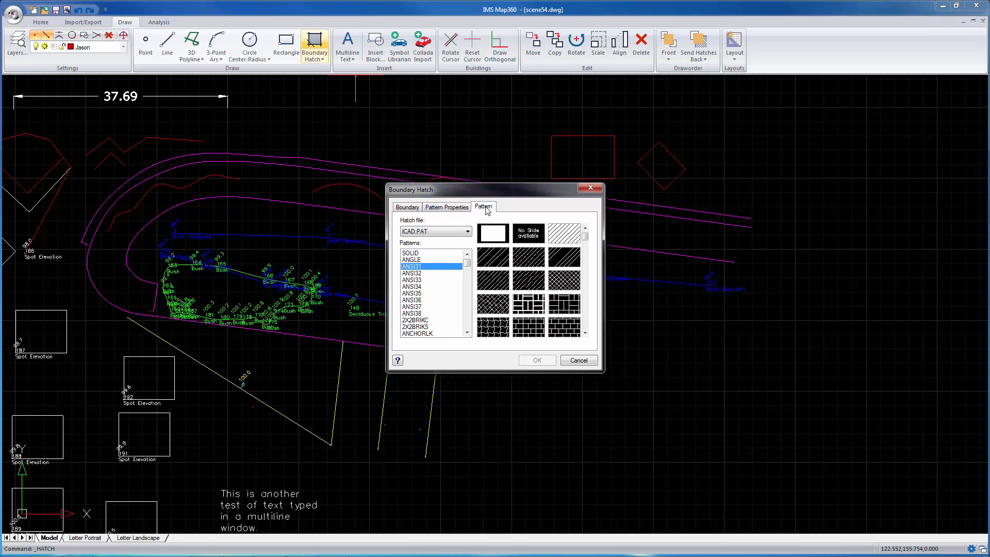
left_click(411, 252)
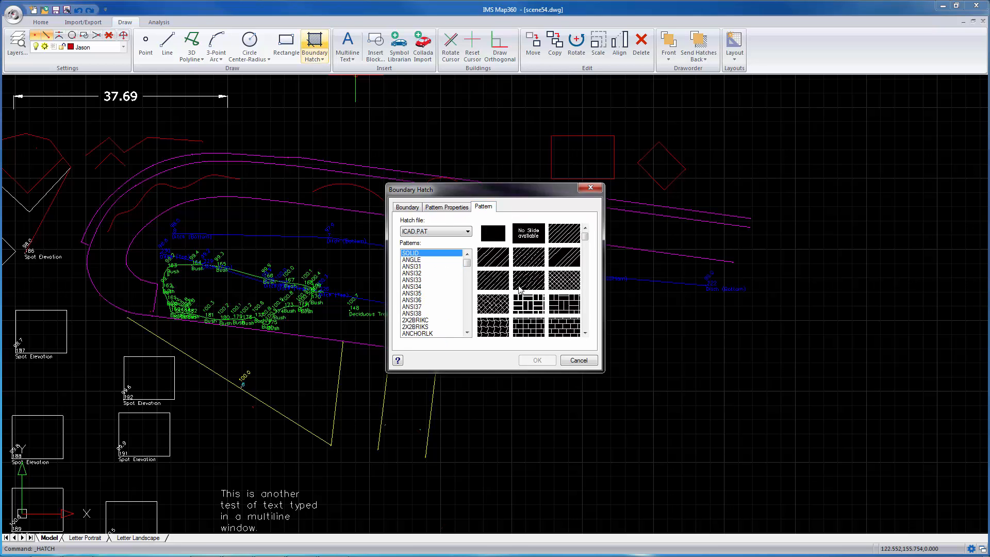
mouse_move(519, 289)
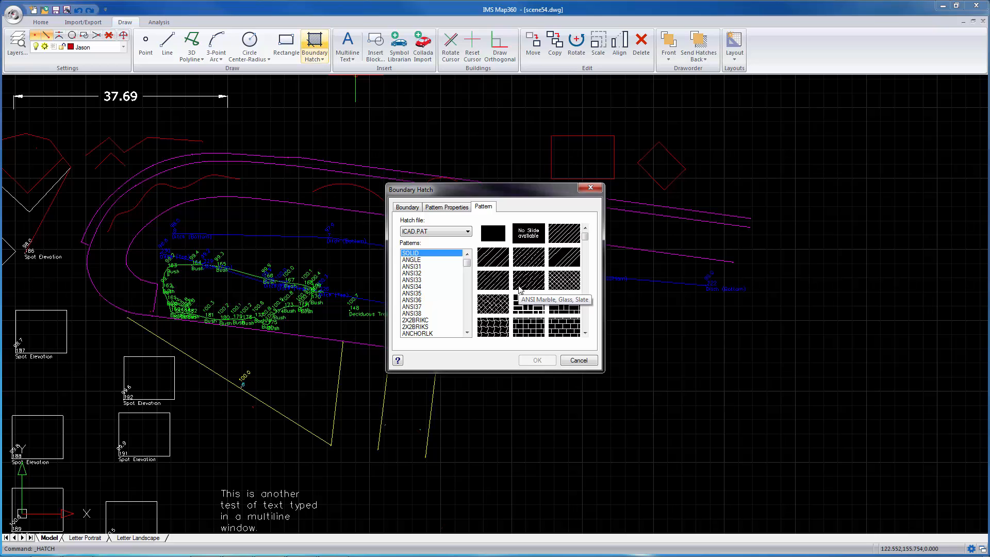
left_click(406, 207)
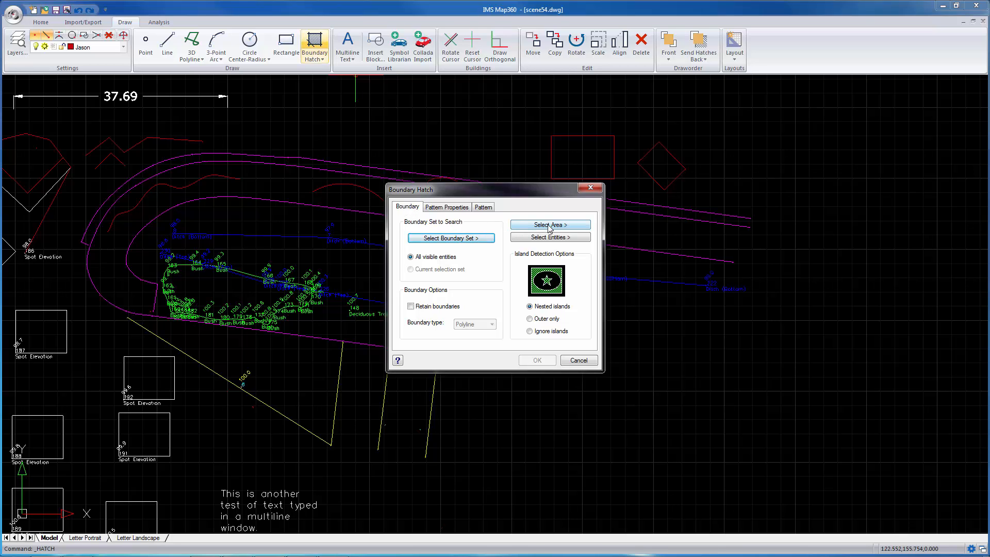
left_click(551, 225)
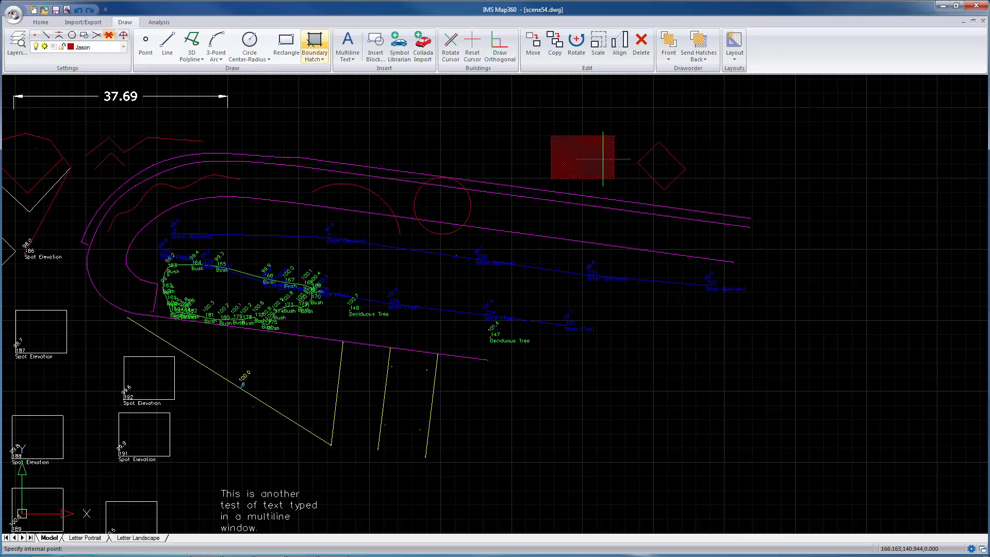
left_click(314, 43)
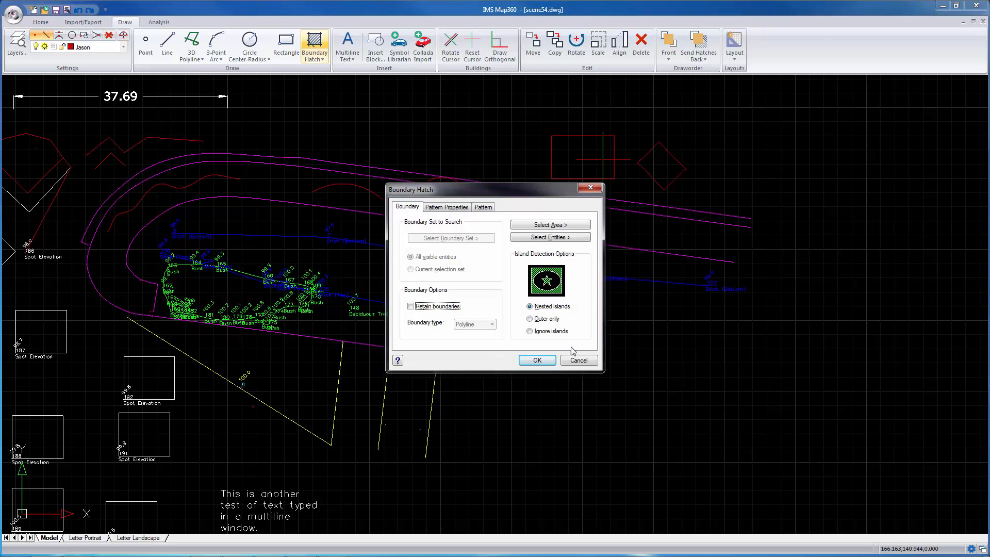
left_click(537, 359)
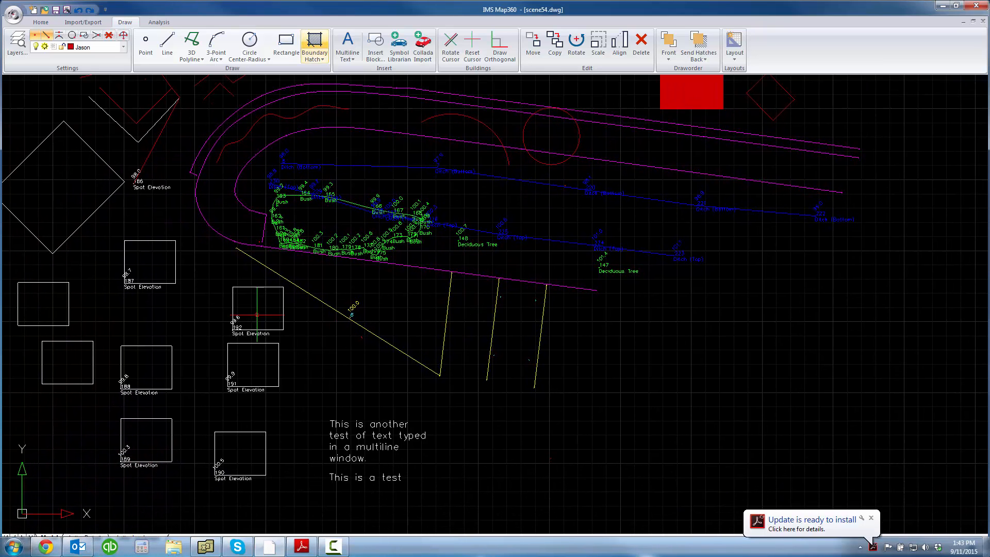
mouse_move(357, 367)
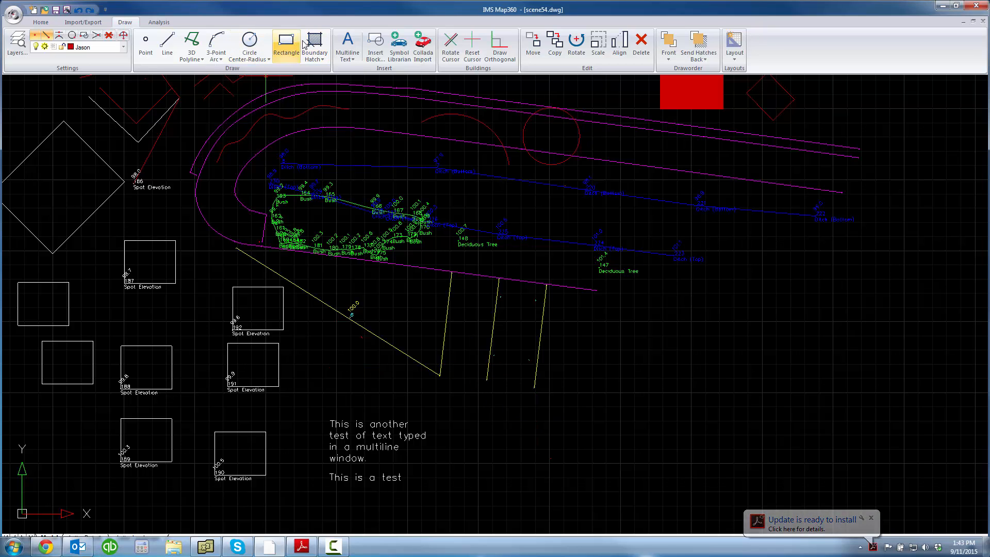
Step: Reopen the Boundary Hatch dialog from the Draw tab for another fill
left_click(312, 43)
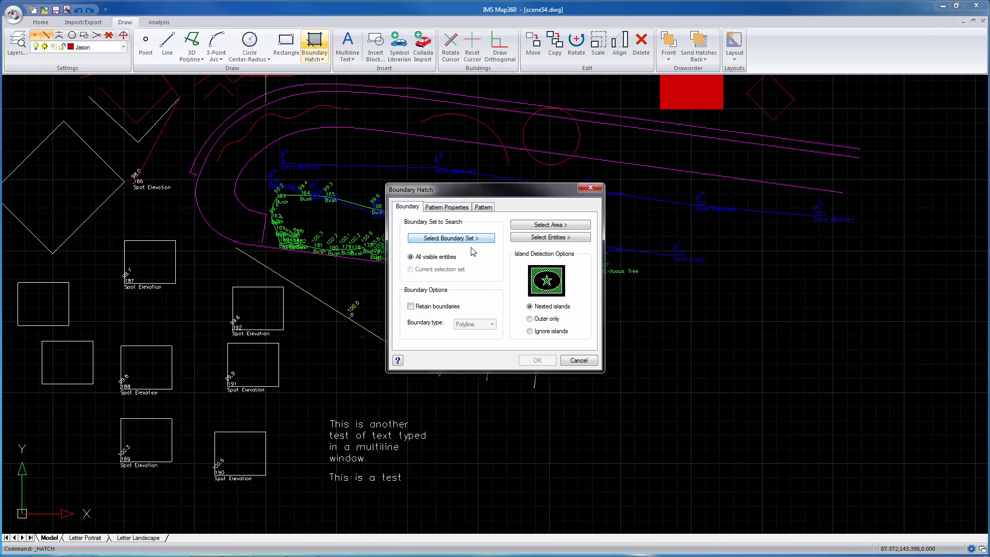
mouse_move(485, 278)
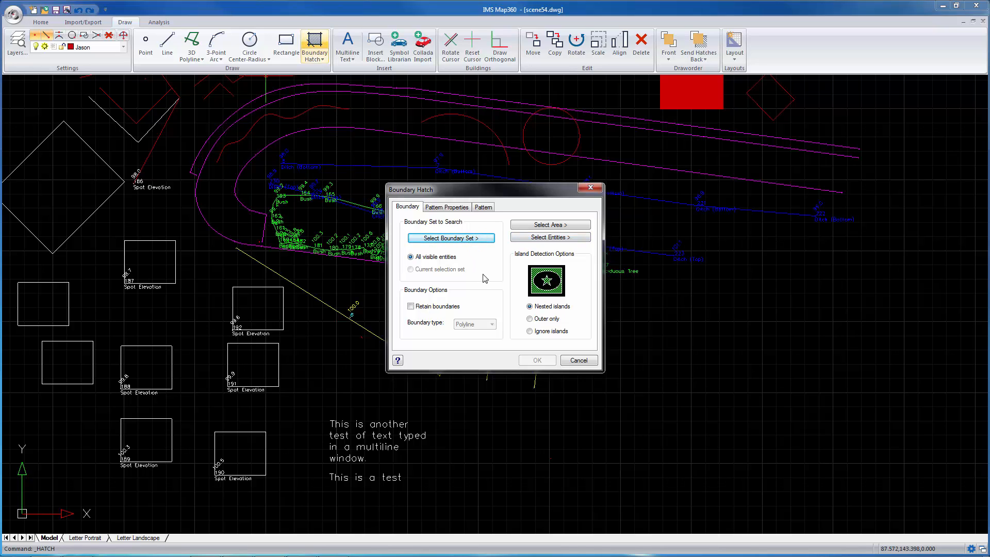